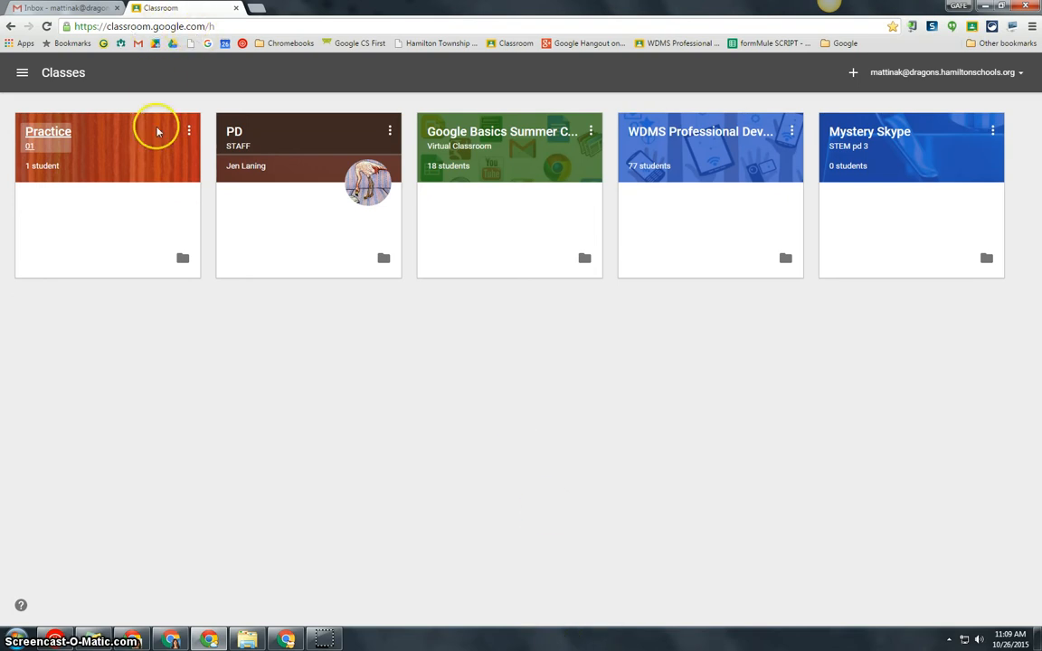
pyautogui.moveTo(687, 297)
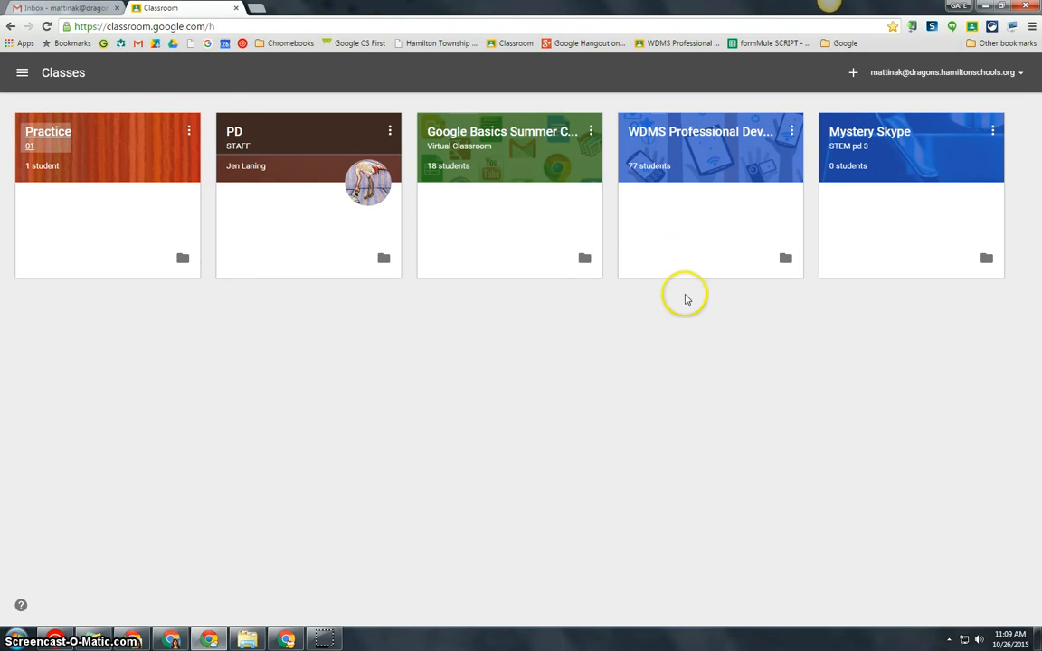
pyautogui.moveTo(405, 337)
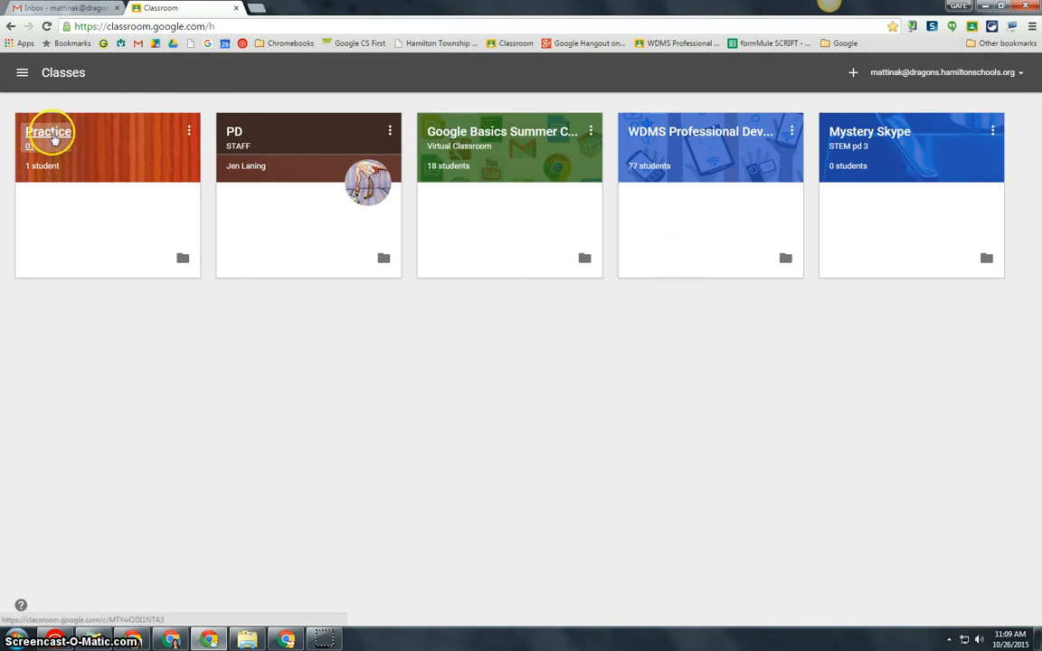
# Open the Practice 01 class and view its About page.
pyautogui.click(53, 129)
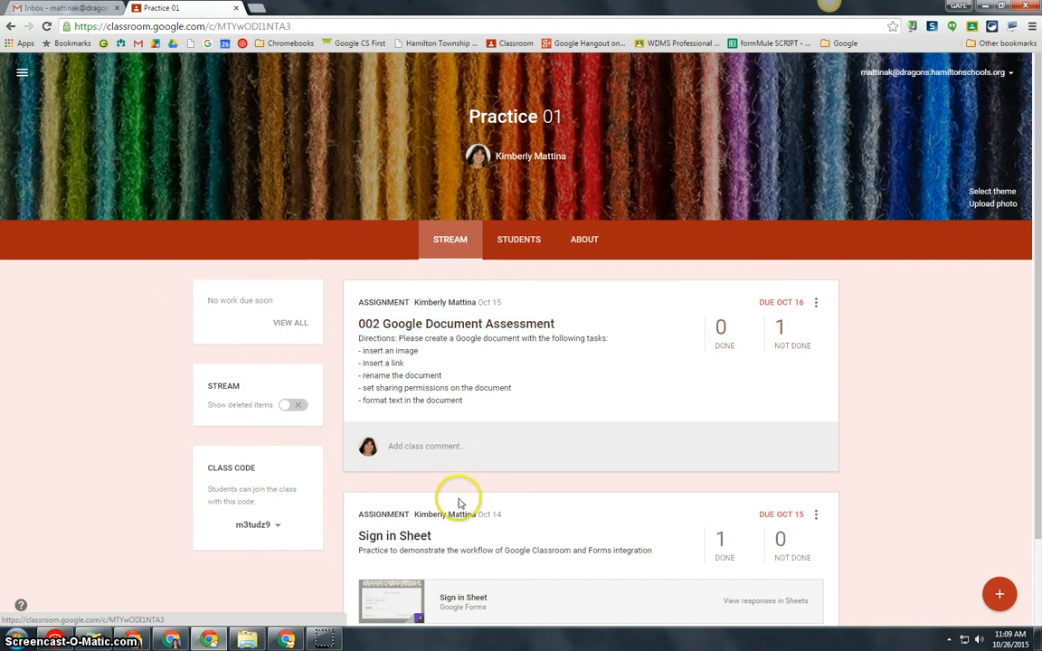
pyautogui.moveTo(569, 250)
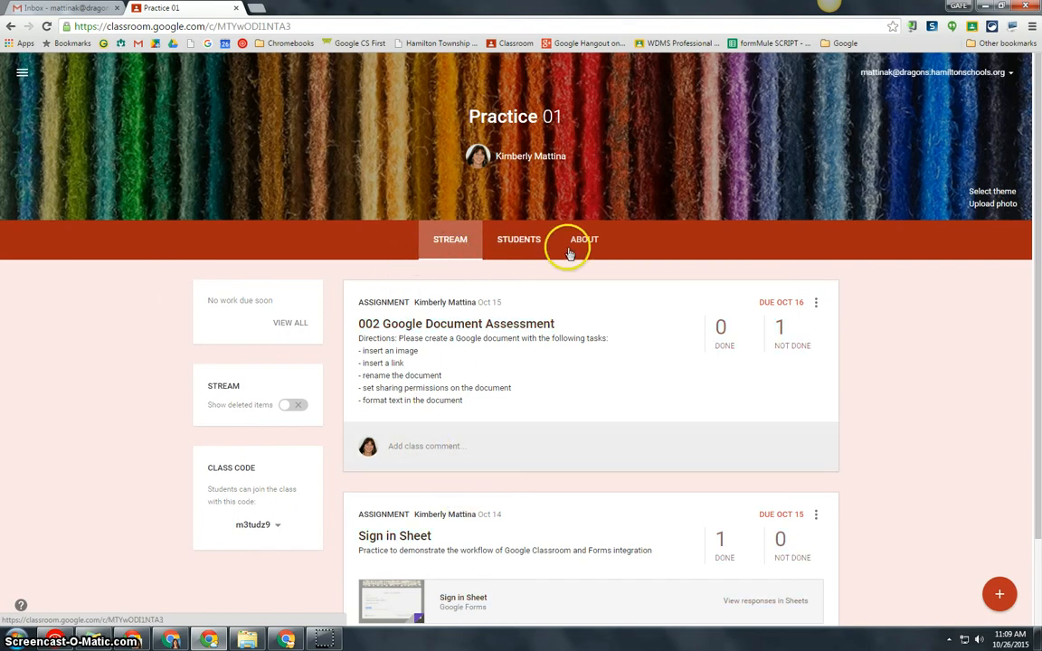
pyautogui.click(583, 239)
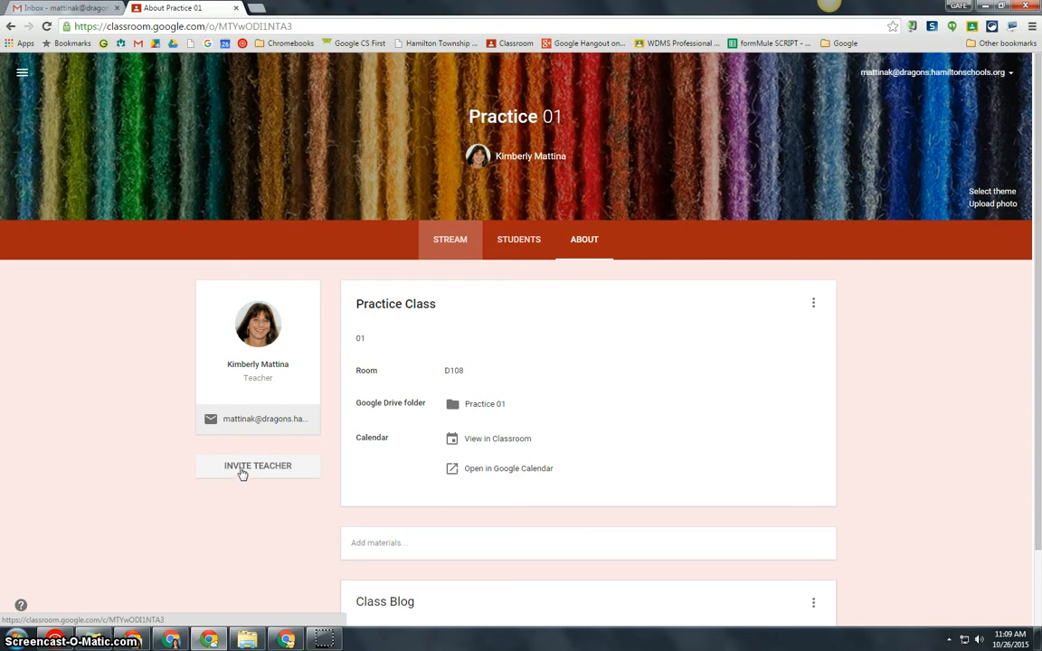
# Bring up the Invite teacher contact list from the teacher card.
pyautogui.click(257, 466)
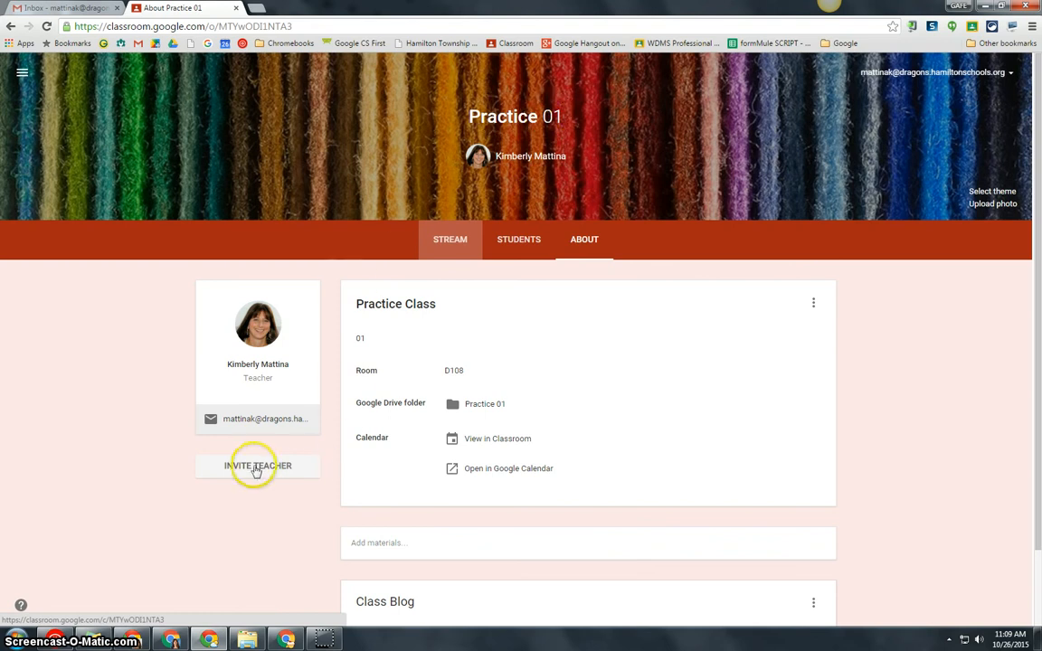
pyautogui.click(257, 466)
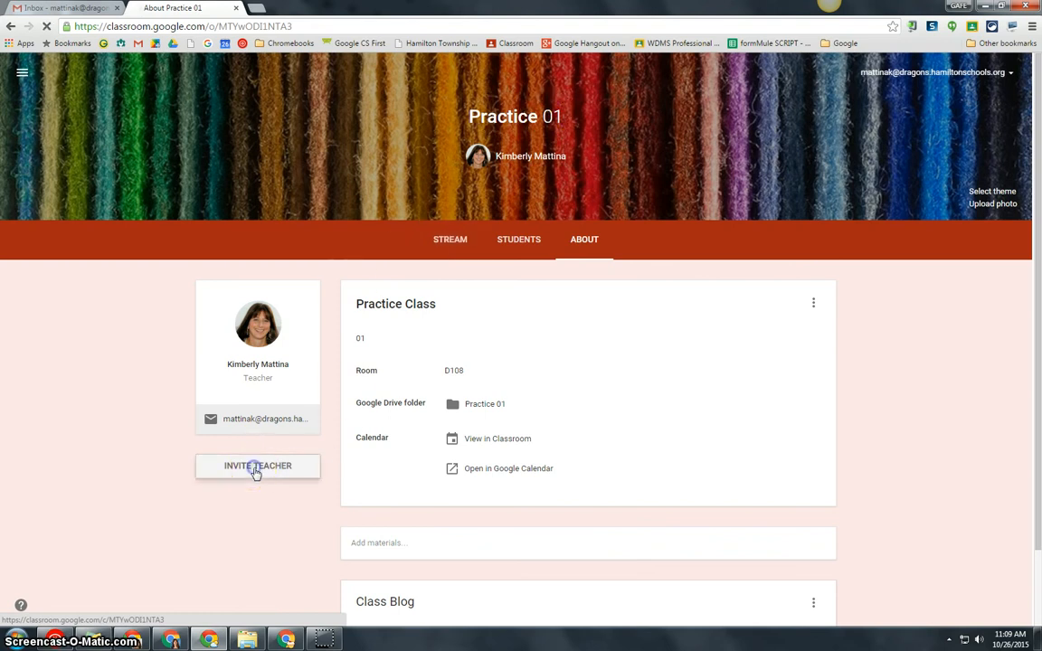
pyautogui.click(257, 466)
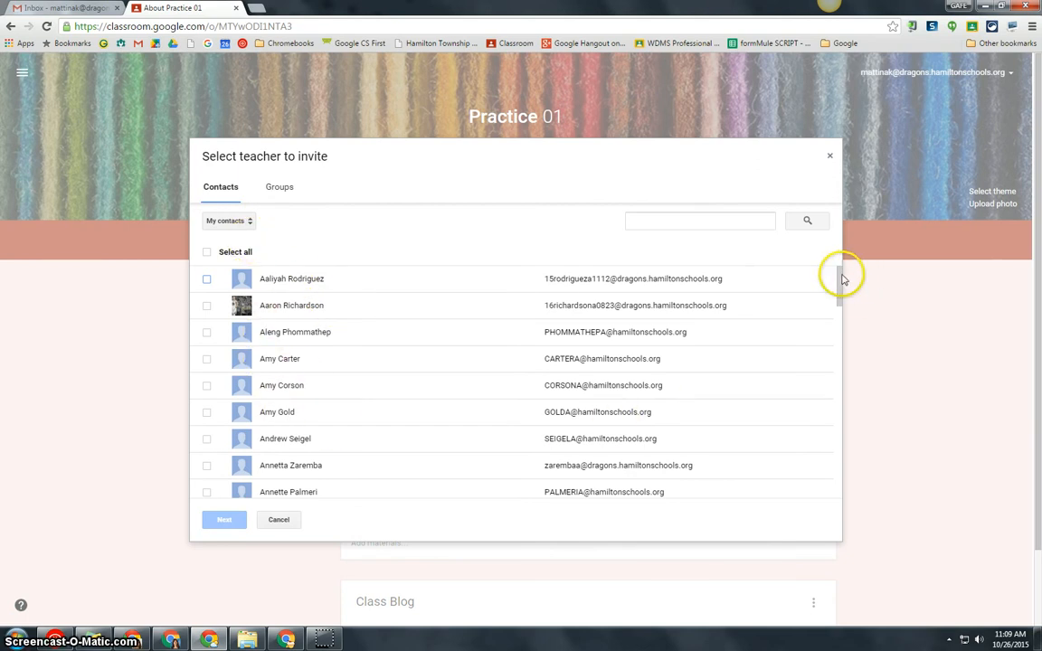
pyautogui.click(700, 220)
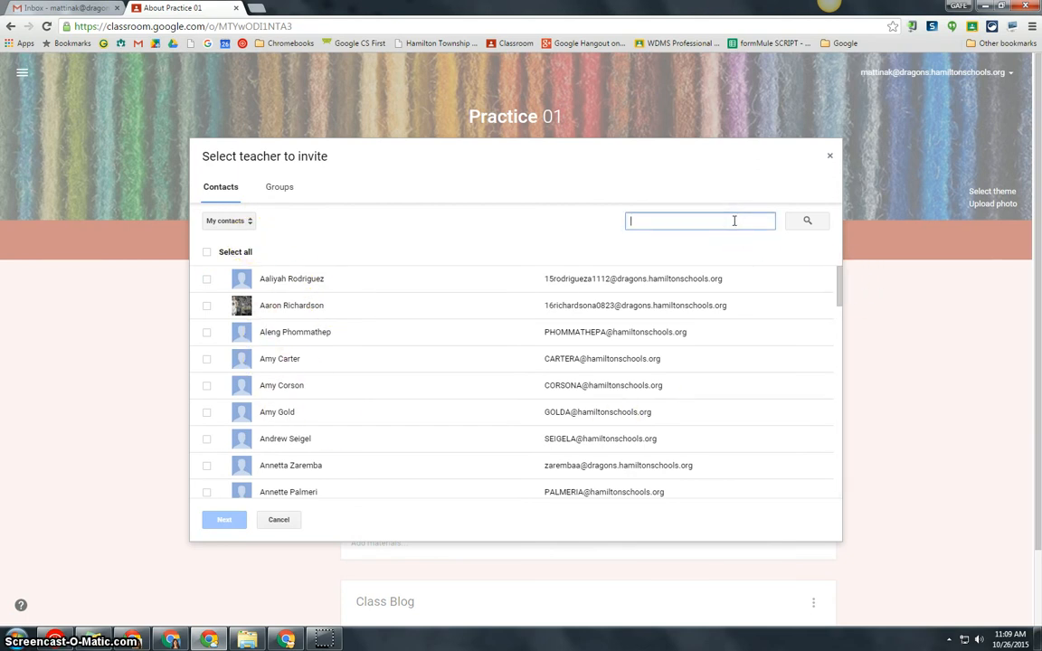
pyautogui.write('ann mari')
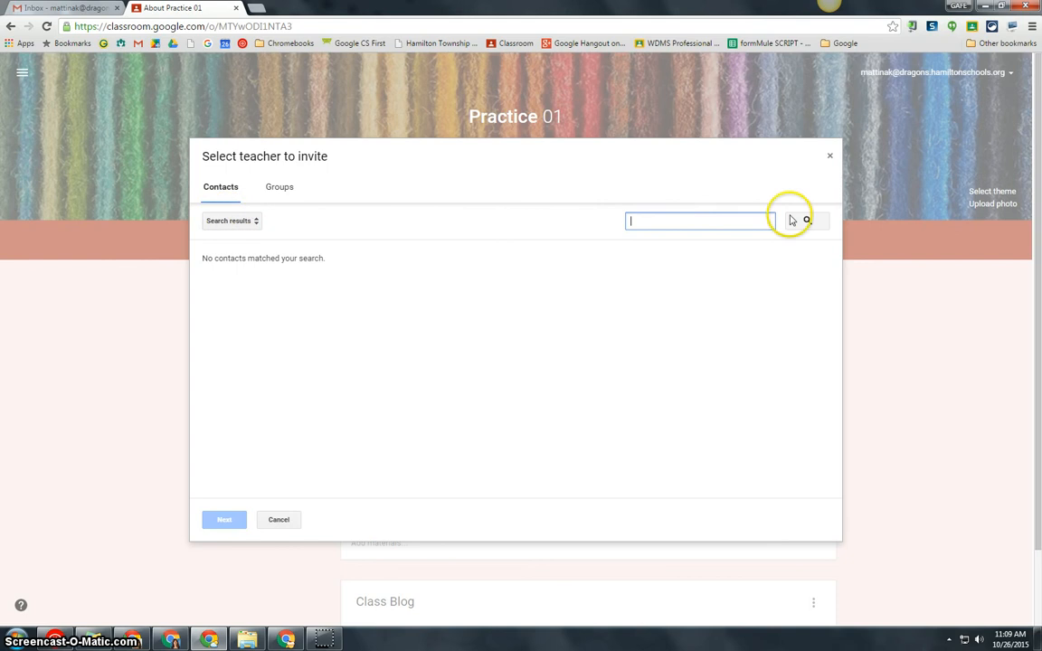
pyautogui.write('AnnMarie Benson')
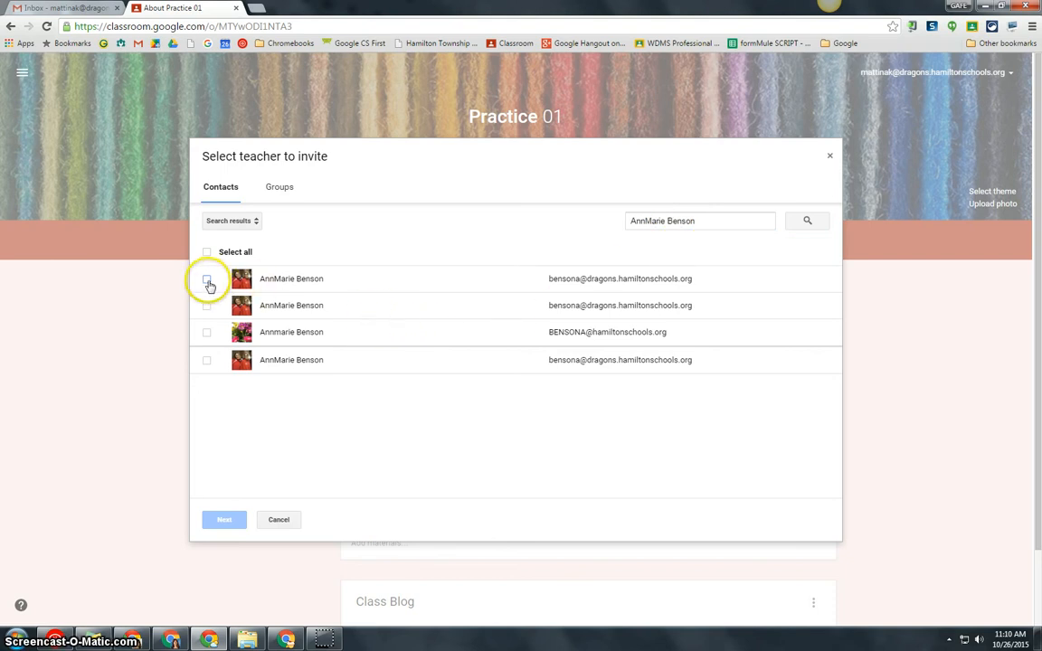
pyautogui.click(211, 284)
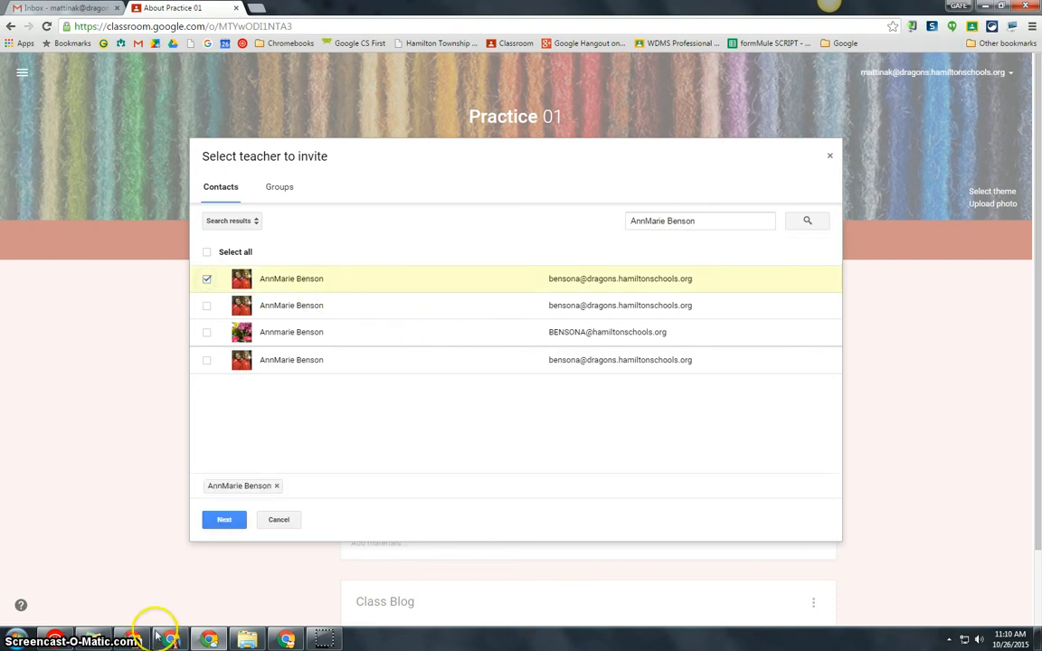
pyautogui.click(223, 521)
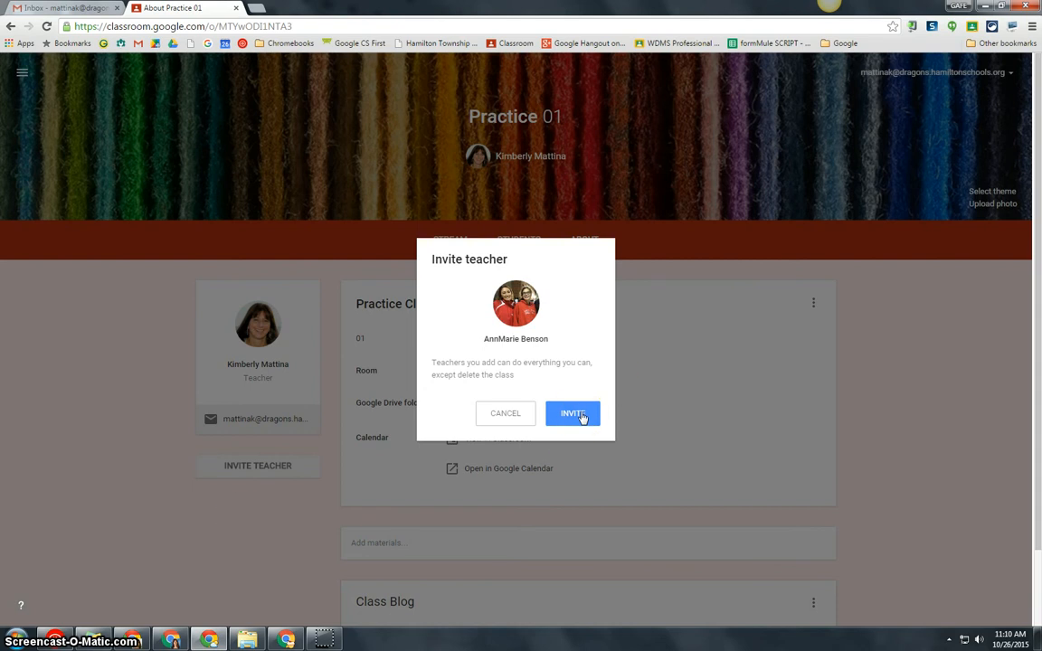
pyautogui.click(572, 412)
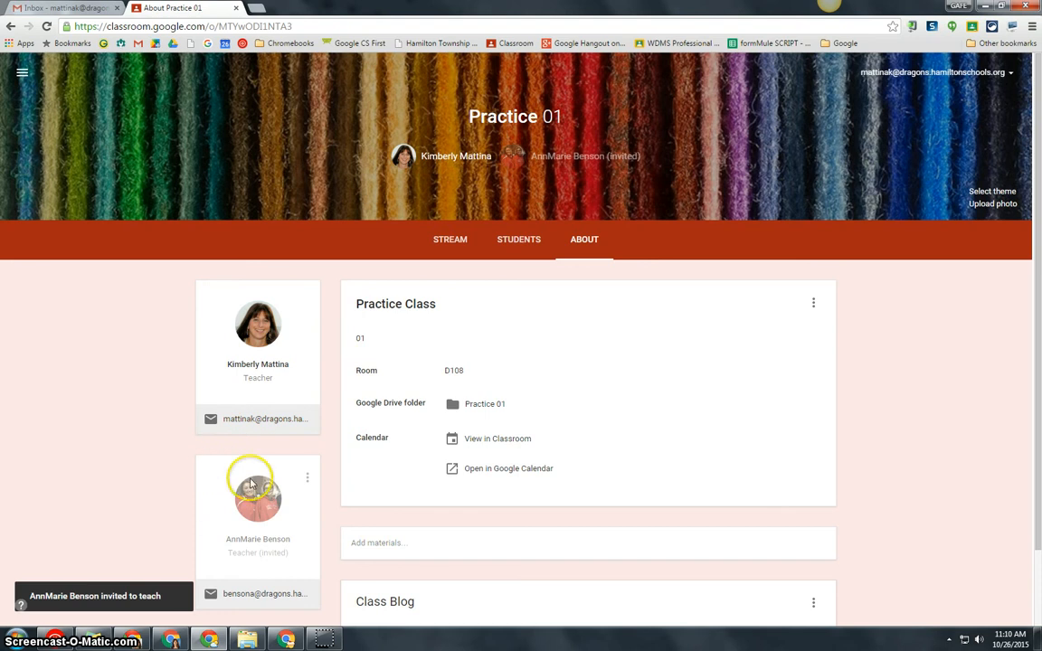
pyautogui.scroll(-3)
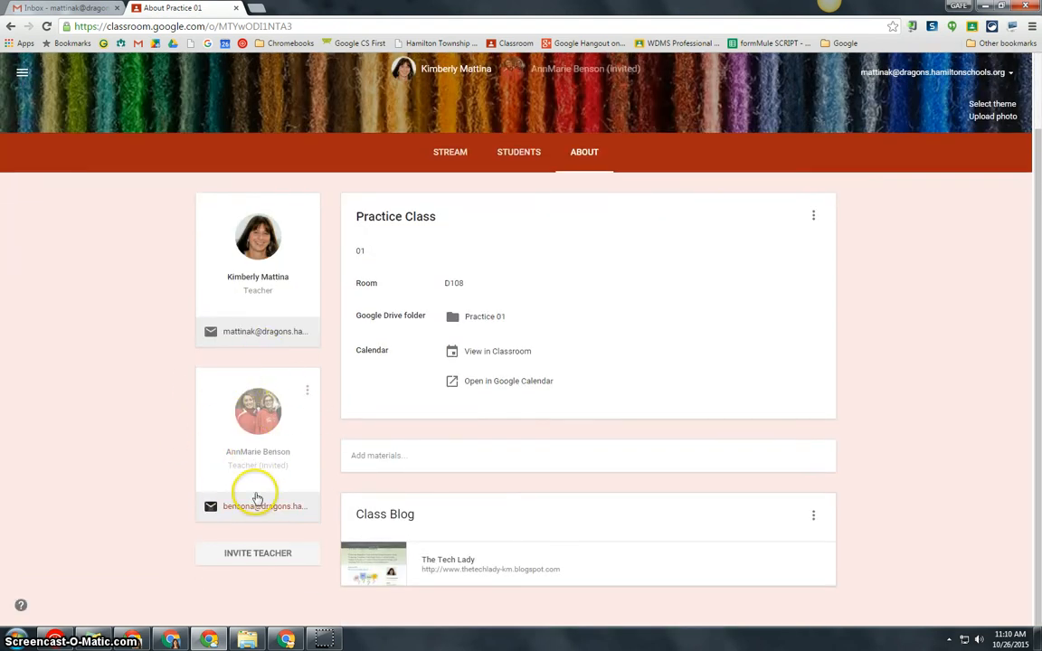
pyautogui.moveTo(195, 408)
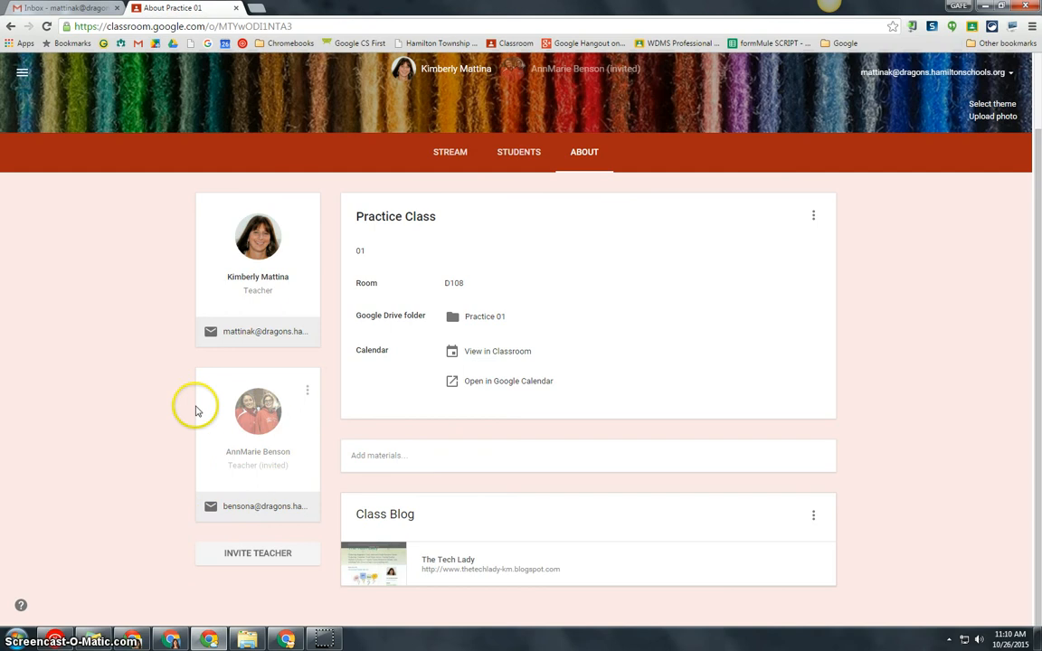
pyautogui.moveTo(256, 391)
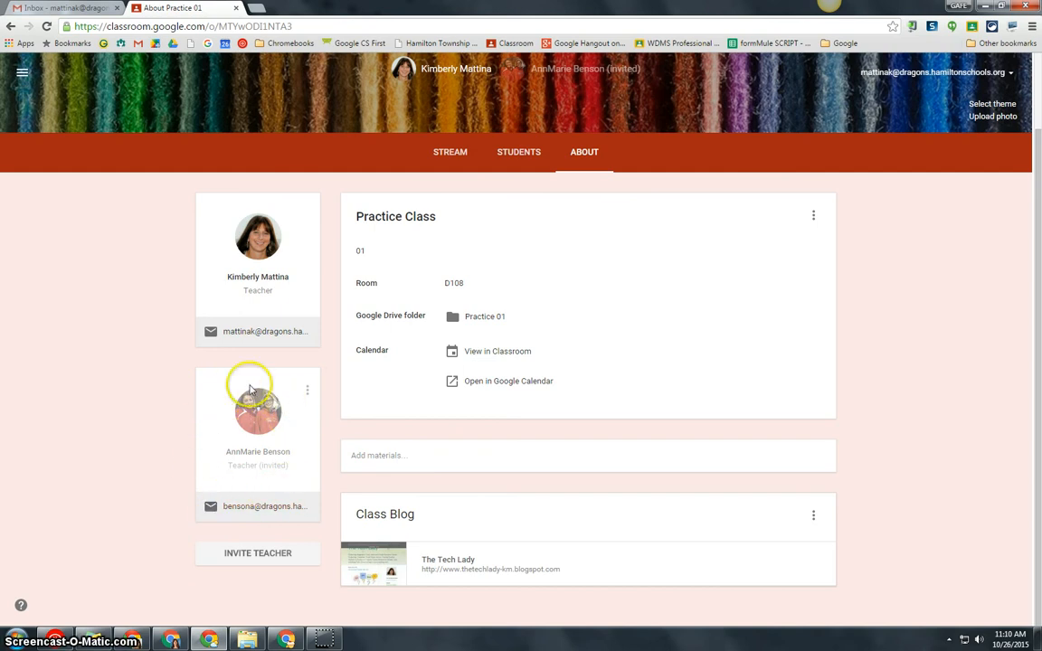